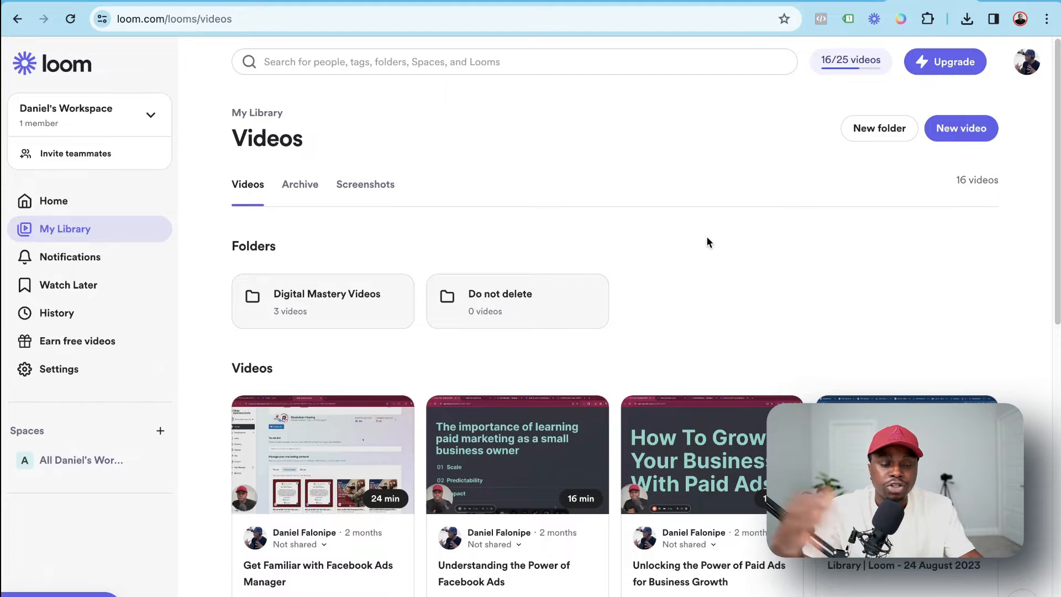
mouse_move(662, 119)
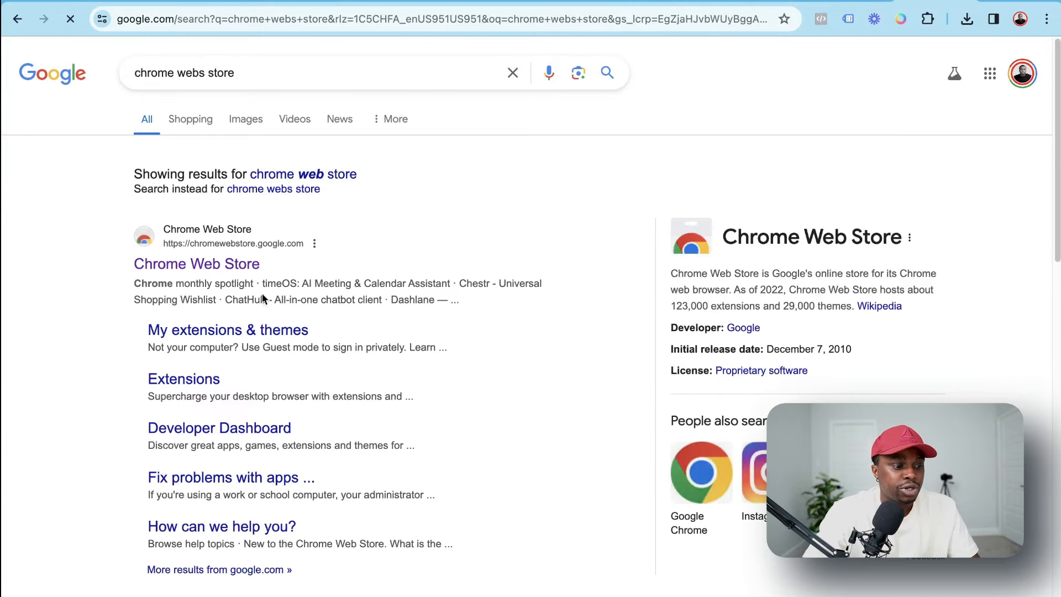
Open Gemini Advanced from the Google results for 'chrome web store'
left_click(197, 263)
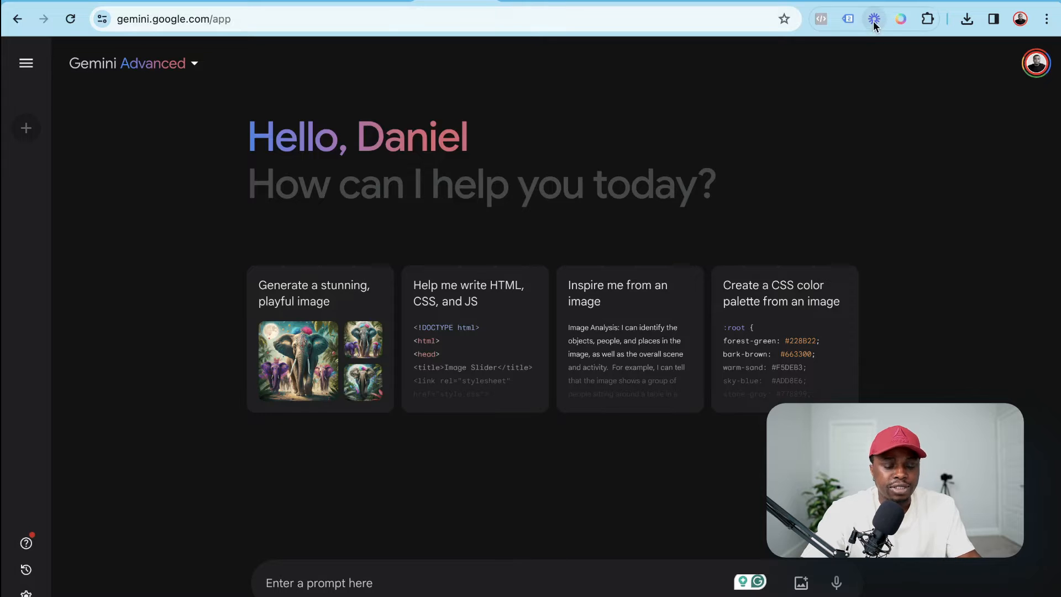
mouse_move(875, 19)
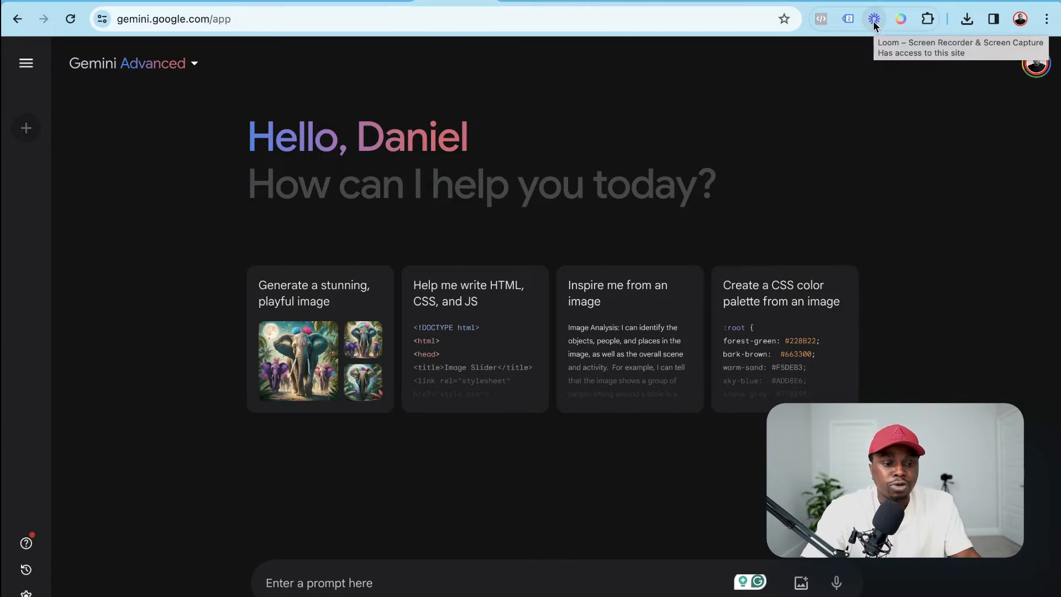
mouse_move(870, 80)
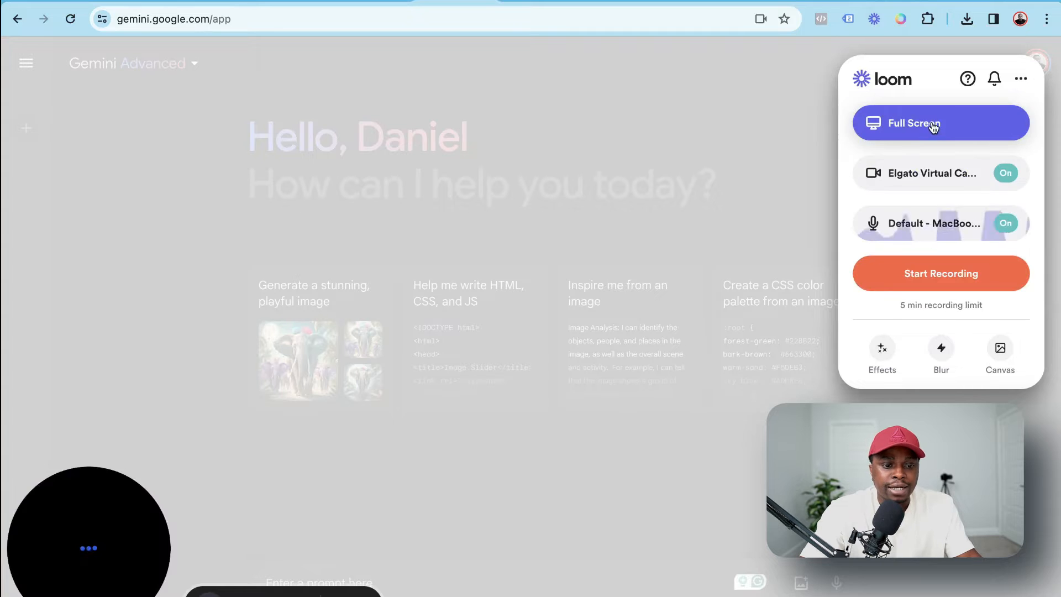
Set the Loom recorder to the USB condenser microphone and FaceTime HD Camera
left_click(940, 224)
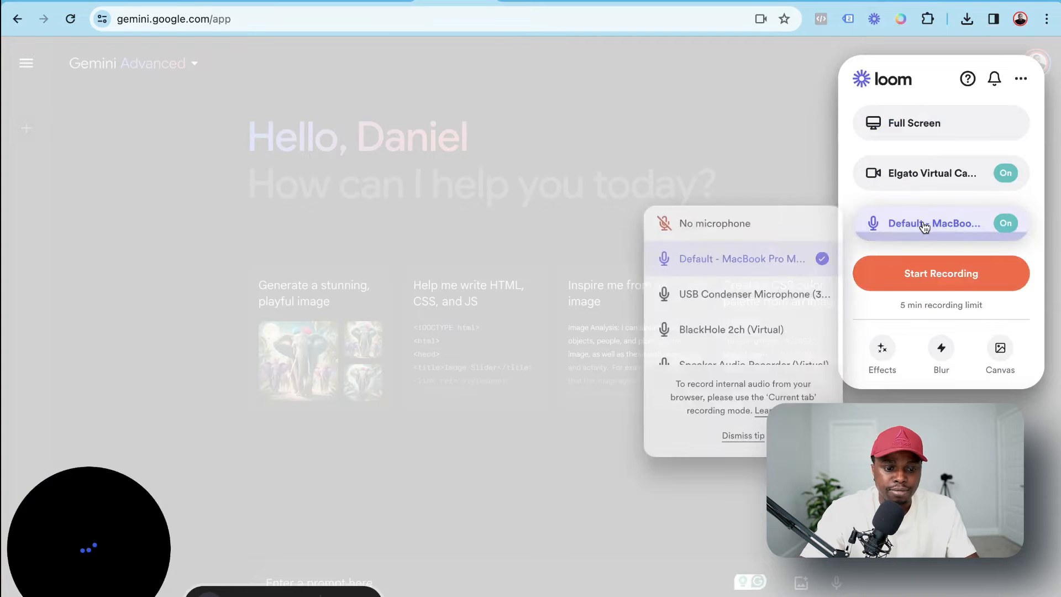
mouse_move(714, 303)
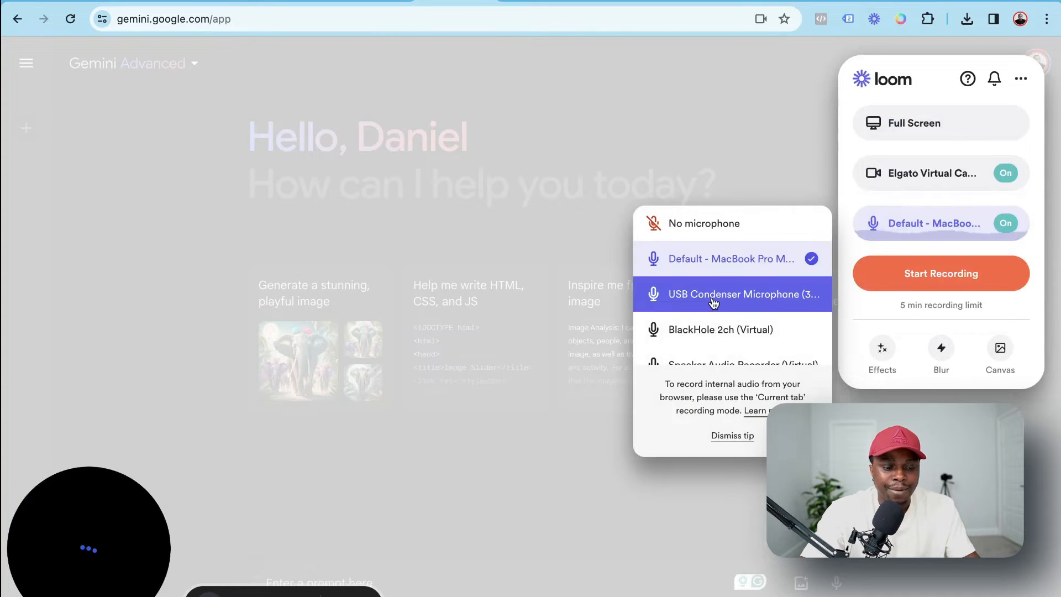
left_click(732, 294)
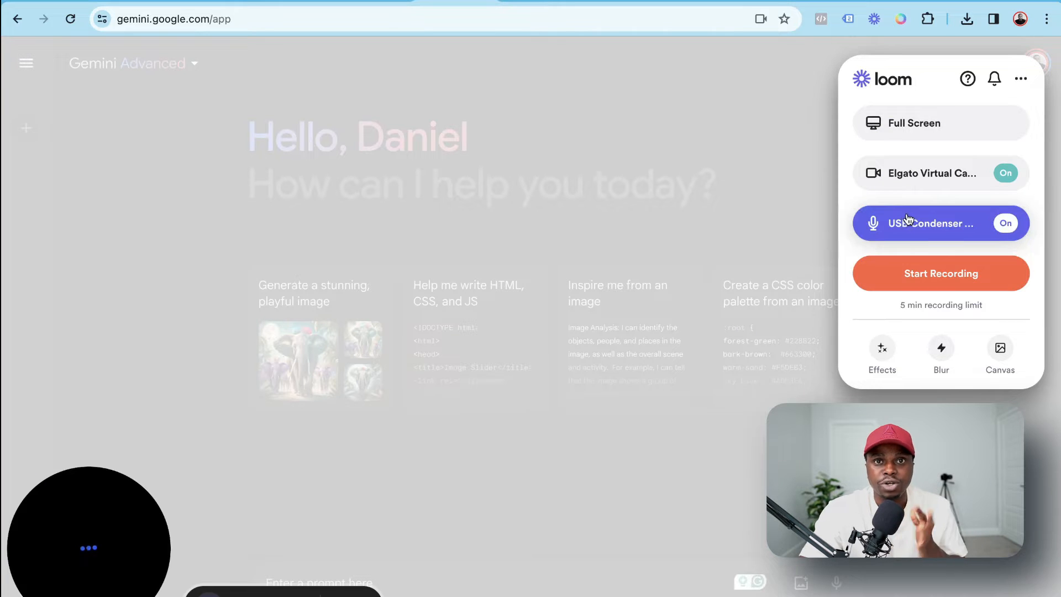
left_click(940, 173)
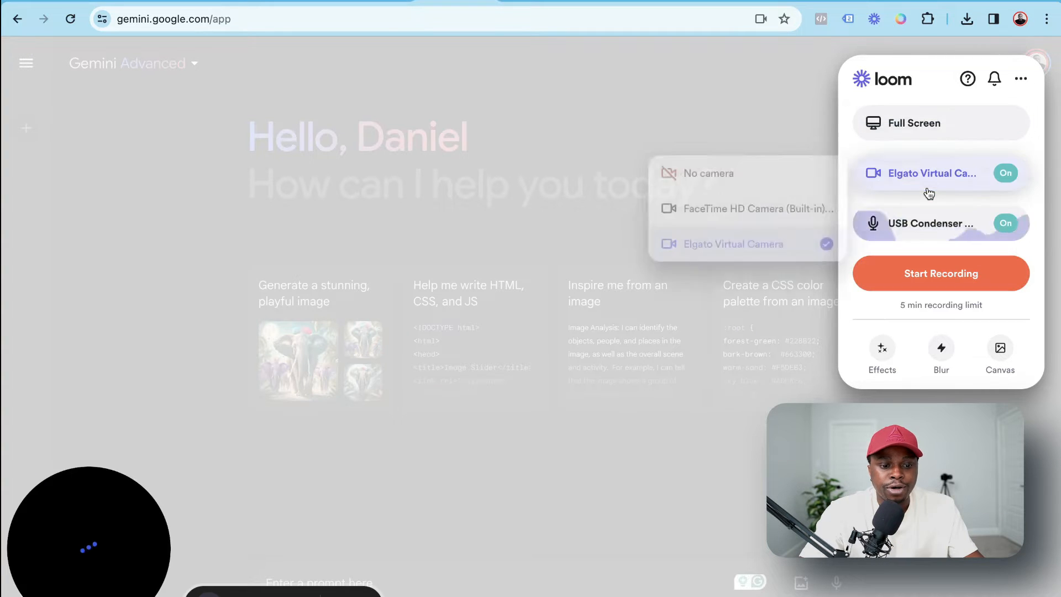
left_click(746, 208)
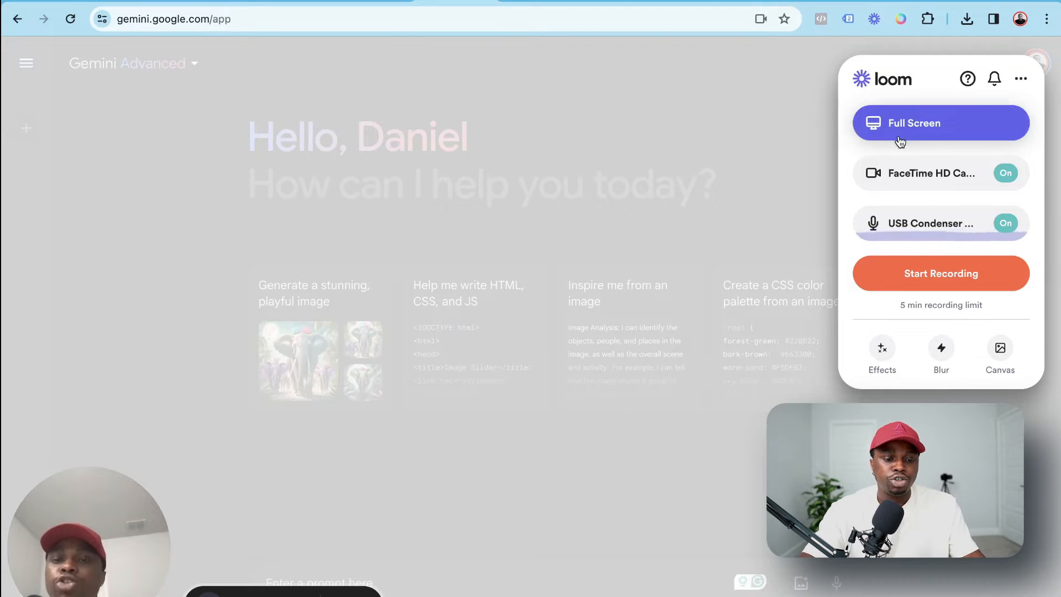
Review the recording-mode choices in the Loom recorder
left_click(939, 122)
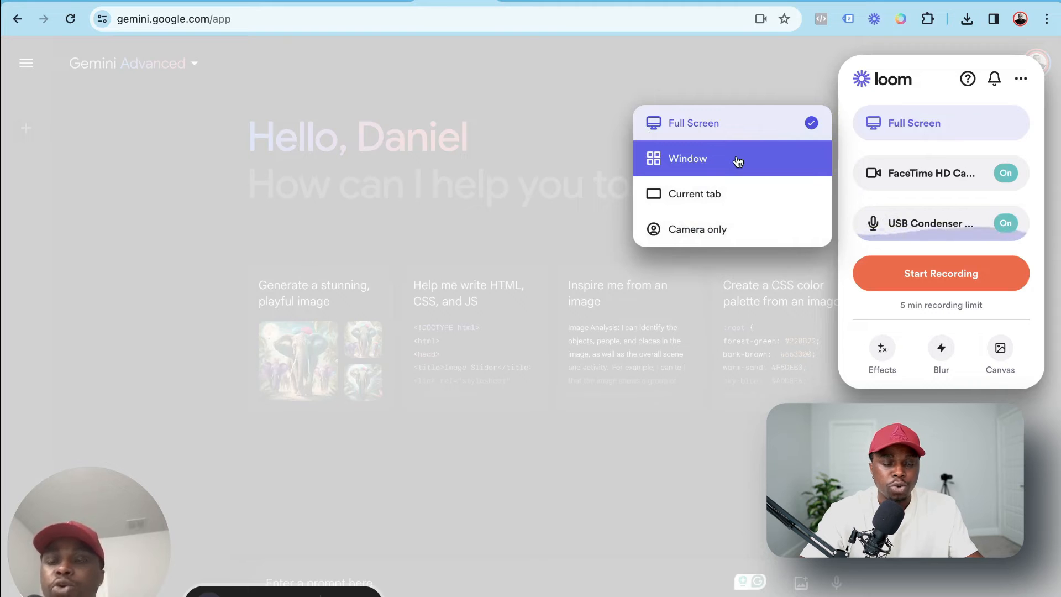
mouse_move(694, 194)
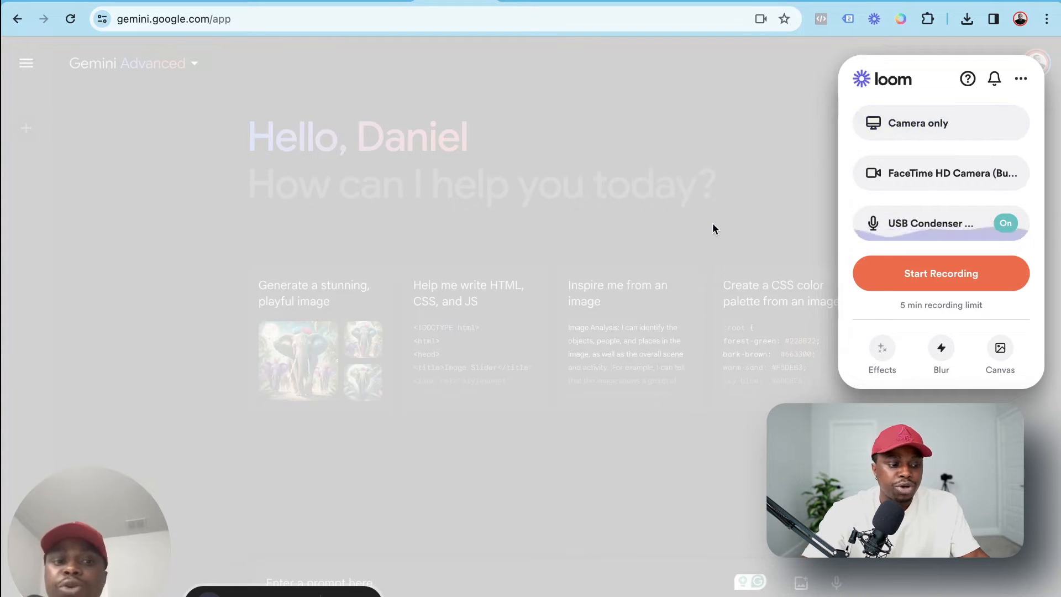
left_click(939, 123)
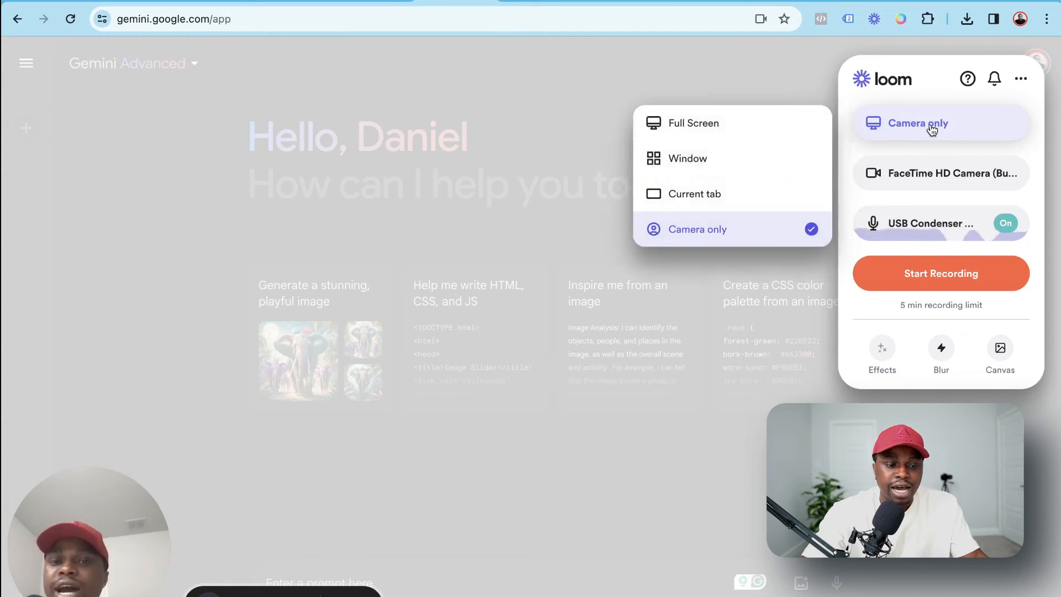
mouse_move(714, 131)
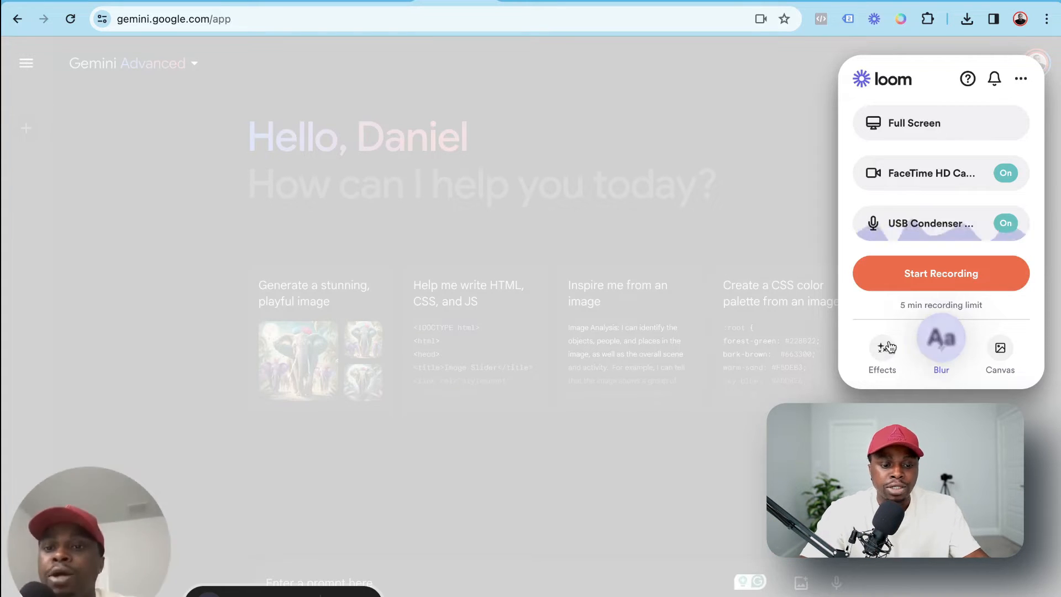
Choose Full Screen mode and check background effects, leaving them at none
left_click(882, 350)
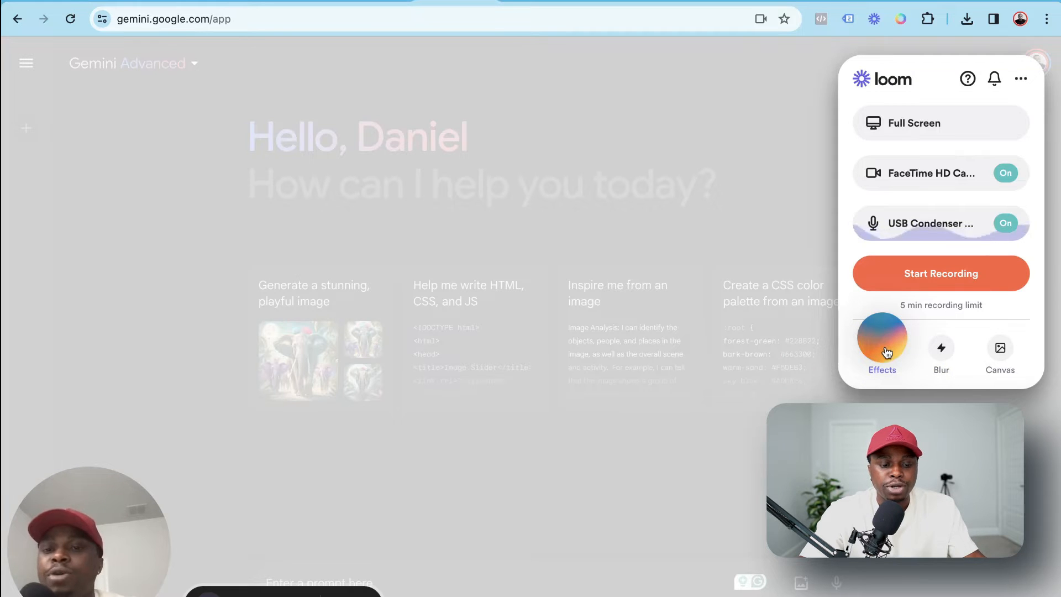
left_click(882, 352)
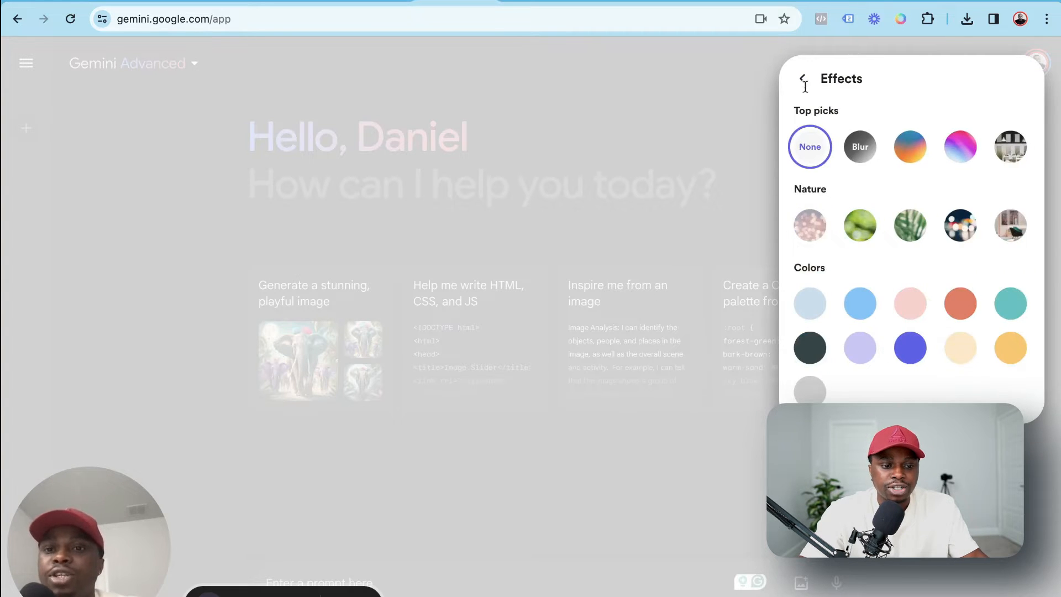
left_click(803, 78)
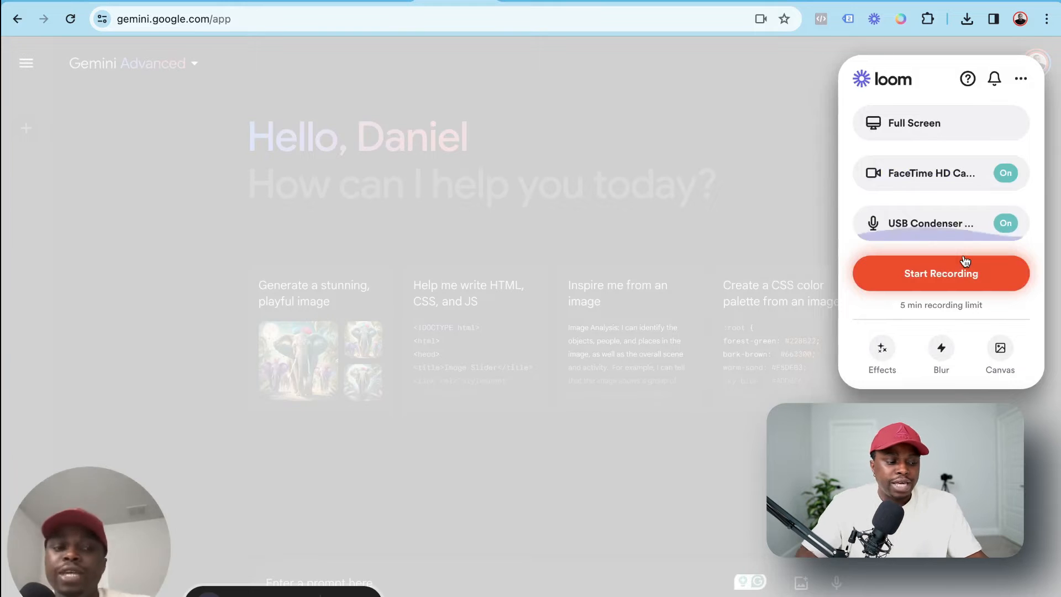
left_click(940, 273)
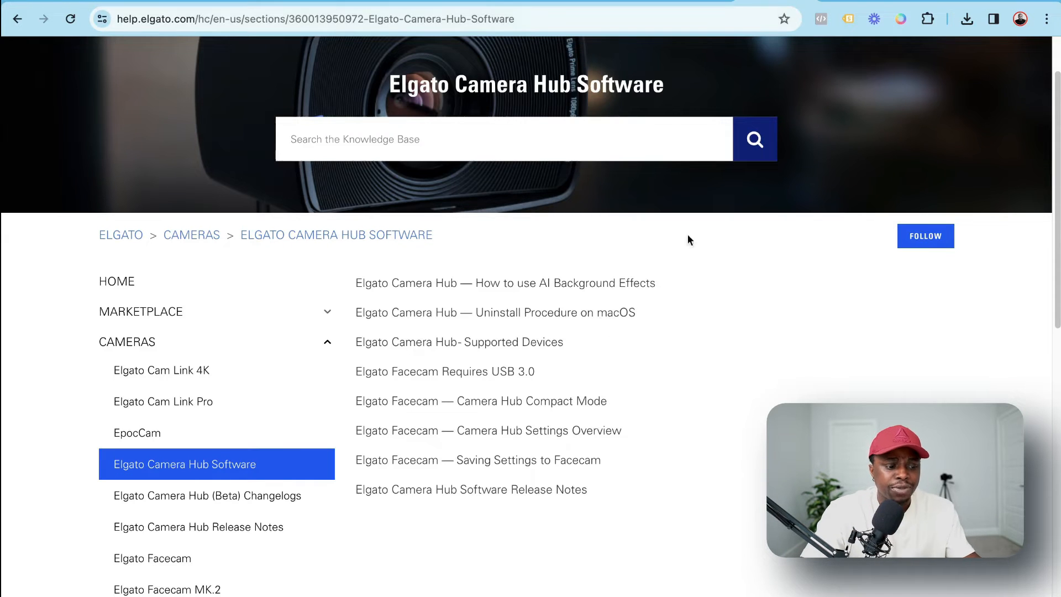
mouse_move(509, 334)
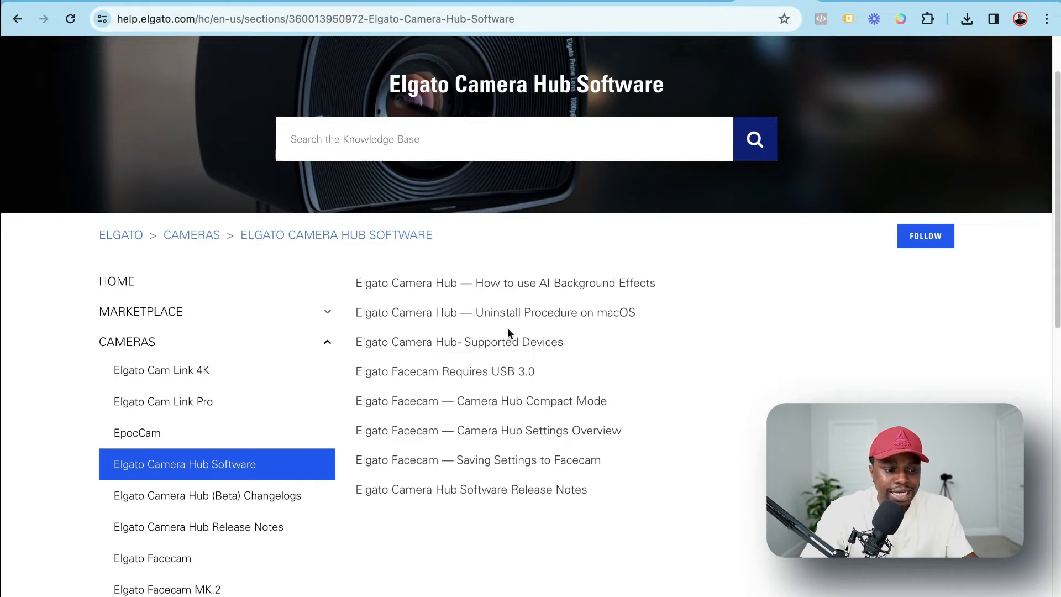
mouse_move(495, 312)
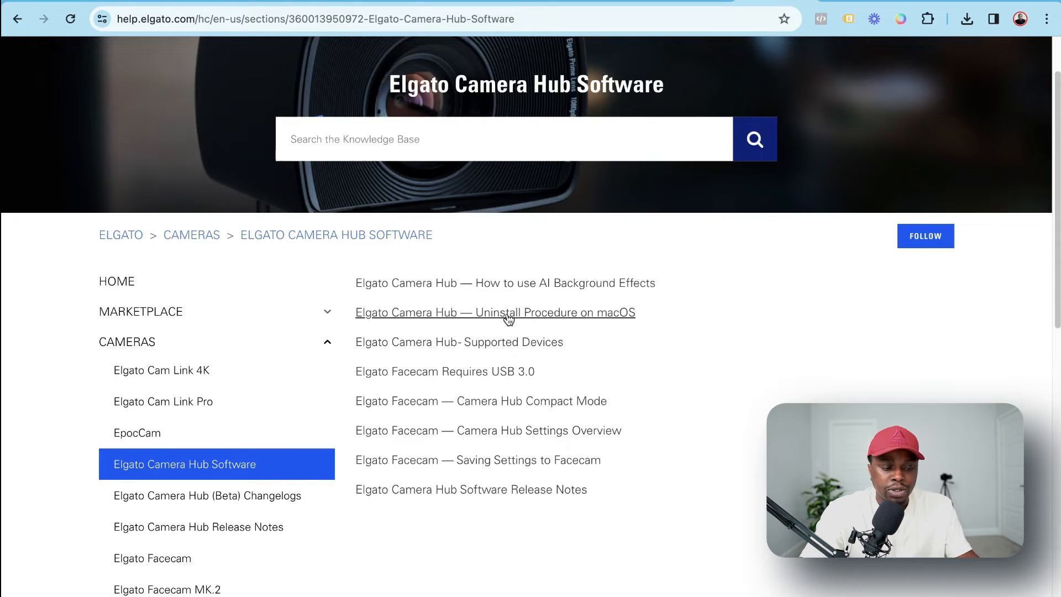
Read the Elgato Camera Hub uninstall procedure for macOS article
left_click(495, 312)
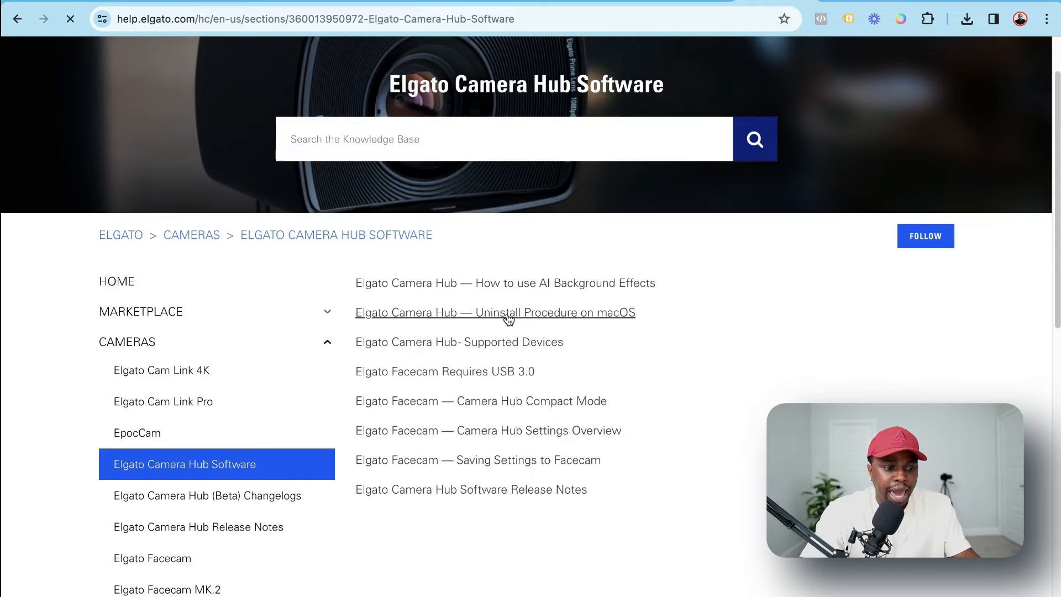
left_click(495, 312)
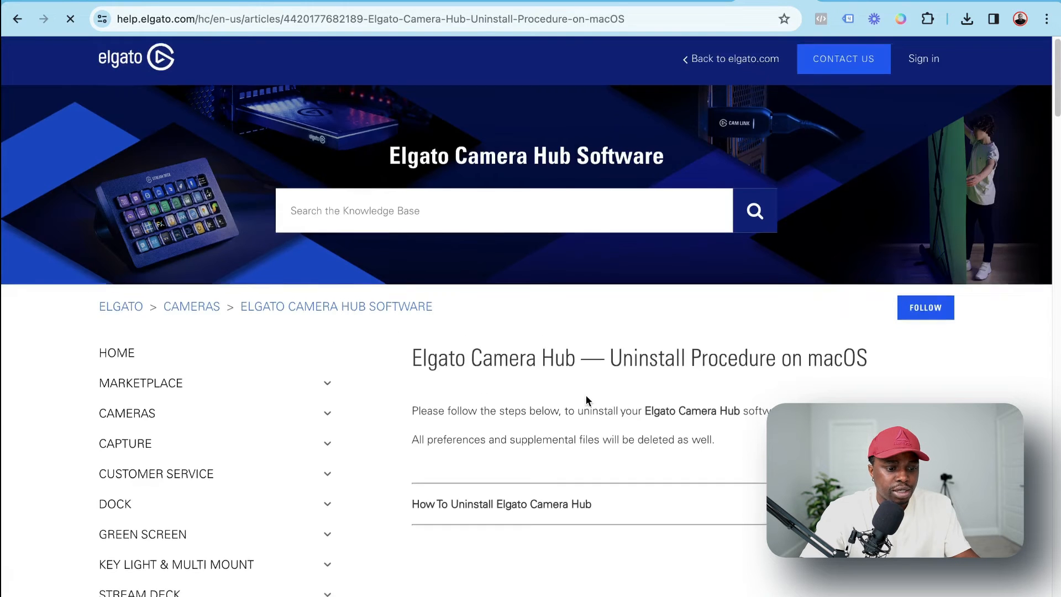
scroll("down", 3)
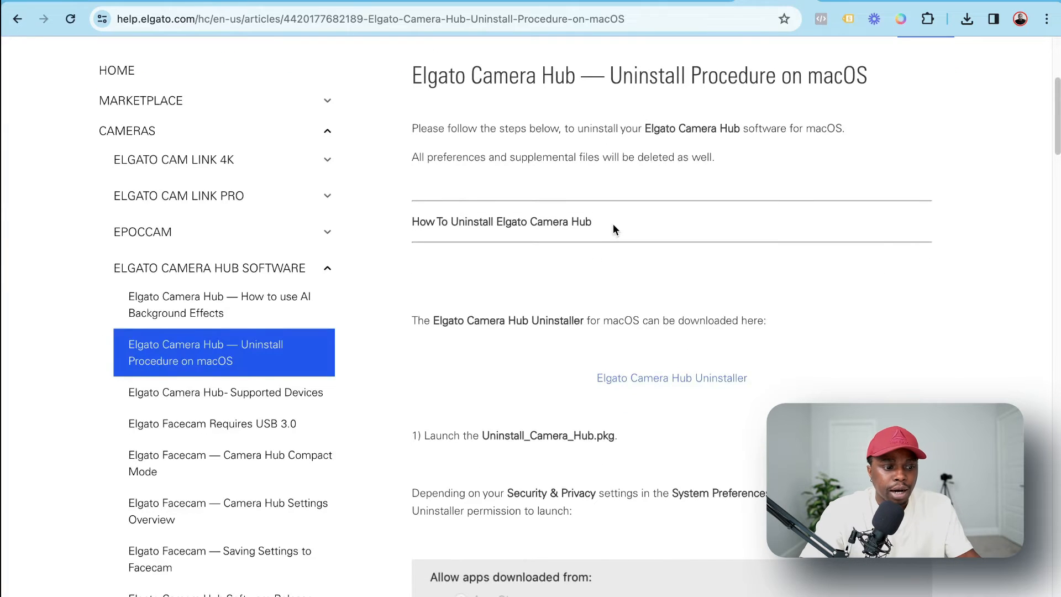
scroll("down", 3)
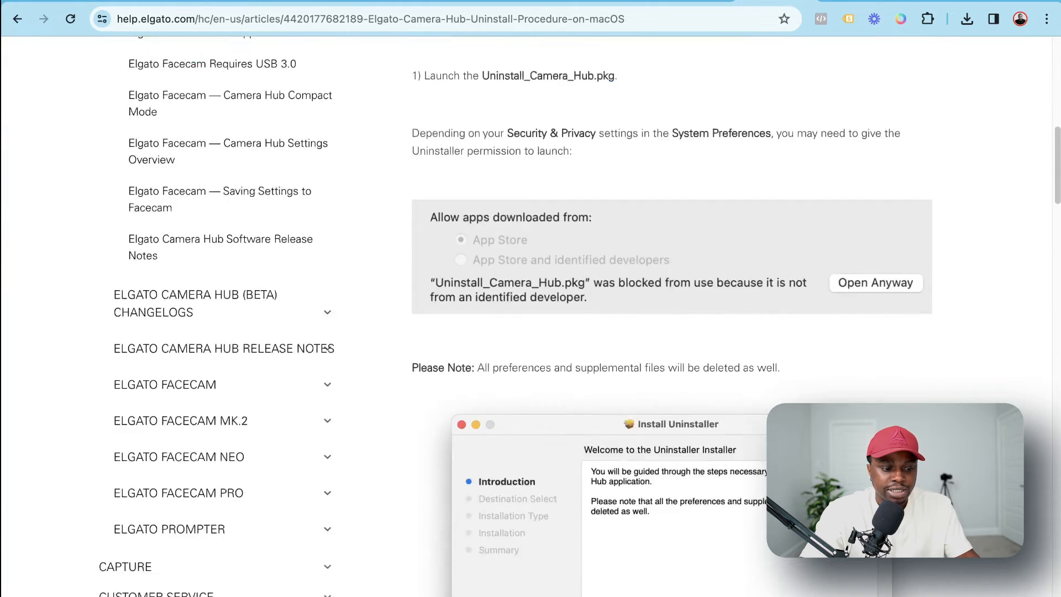
scroll("down", 3)
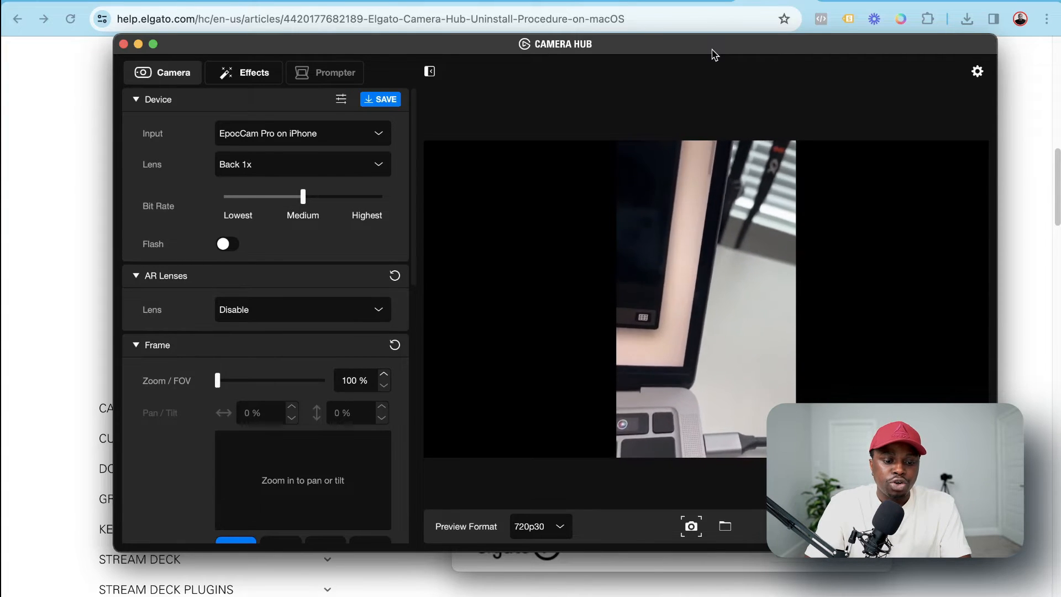
Set Camera Hub input to EpocCam Pro on iPhone with the Back 1x lens
left_click(381, 99)
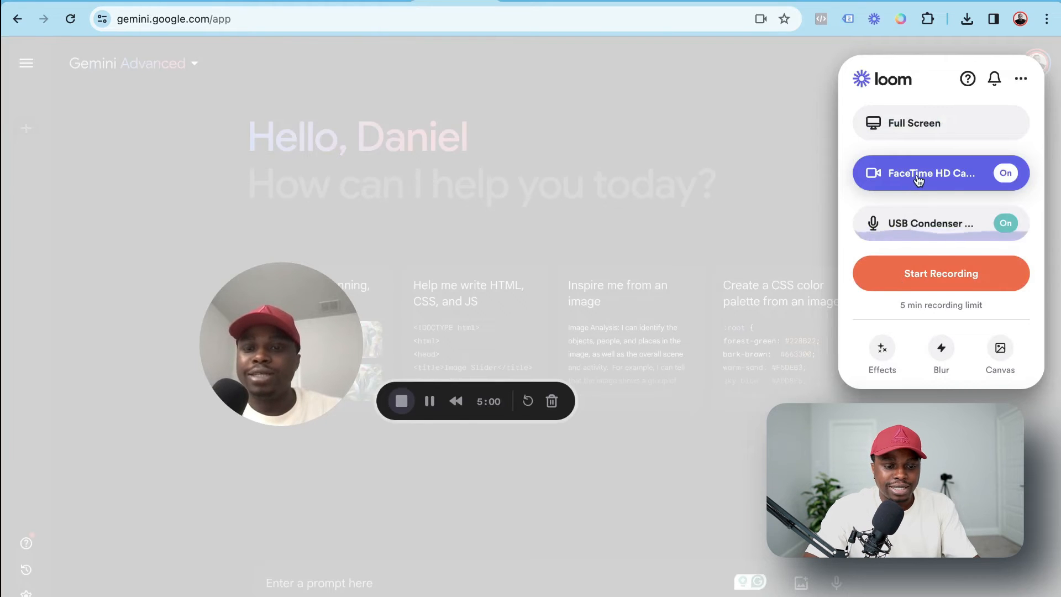
Switch the Loom webcam to Elgato Virtual Camera showing the iPhone feed
left_click(940, 172)
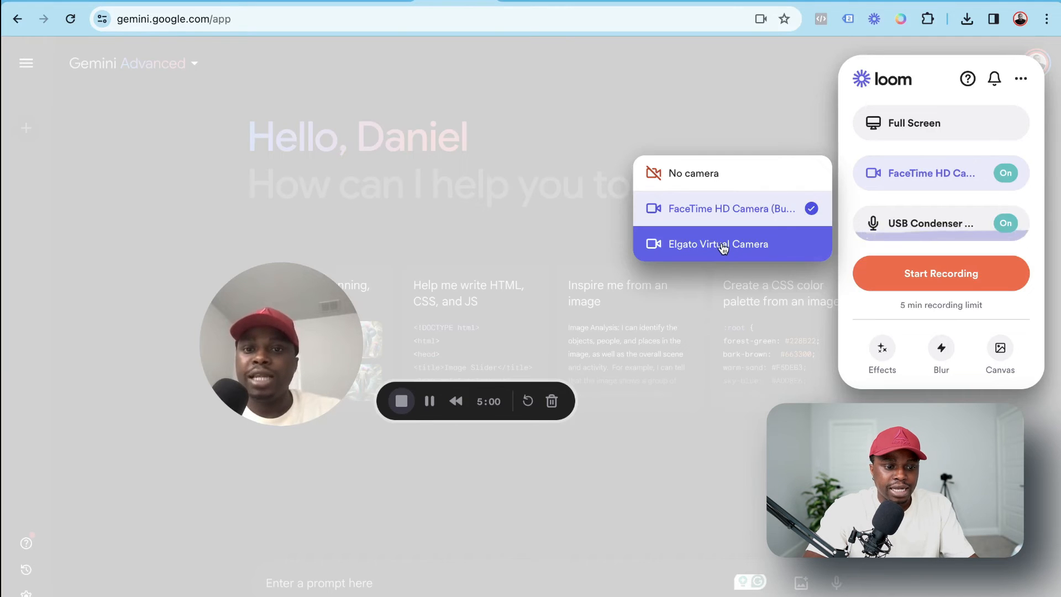
left_click(718, 243)
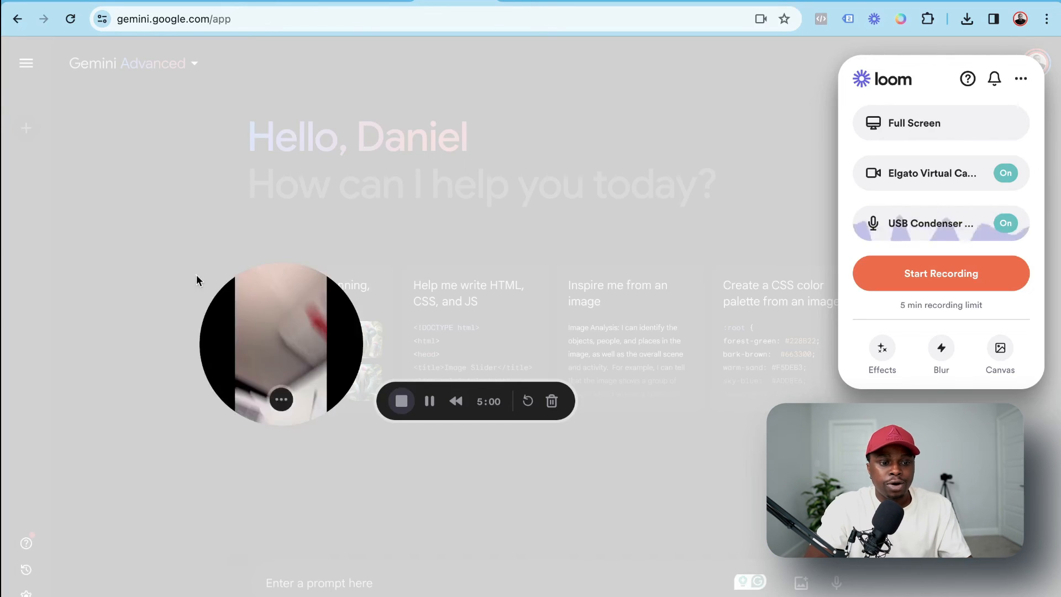
mouse_move(791, 344)
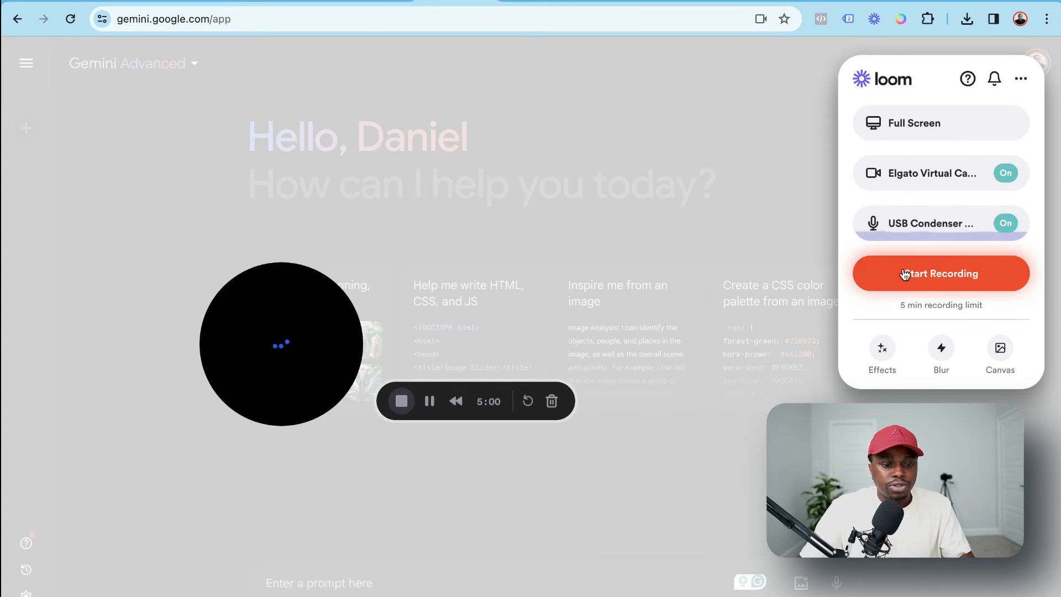
Start a Loom recording sharing the entire screen over the Gemini page
left_click(939, 273)
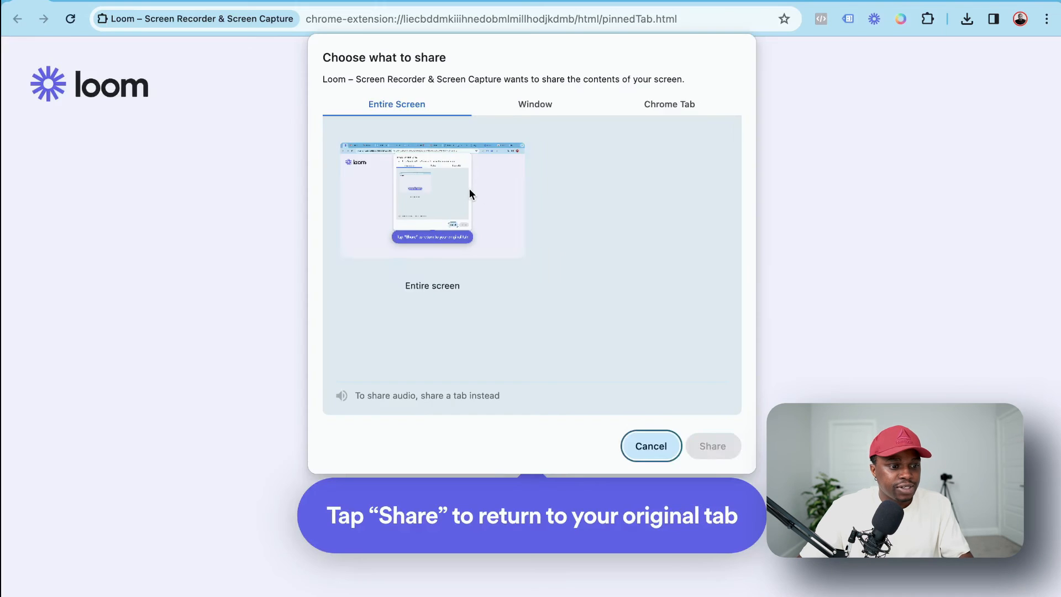
left_click(432, 200)
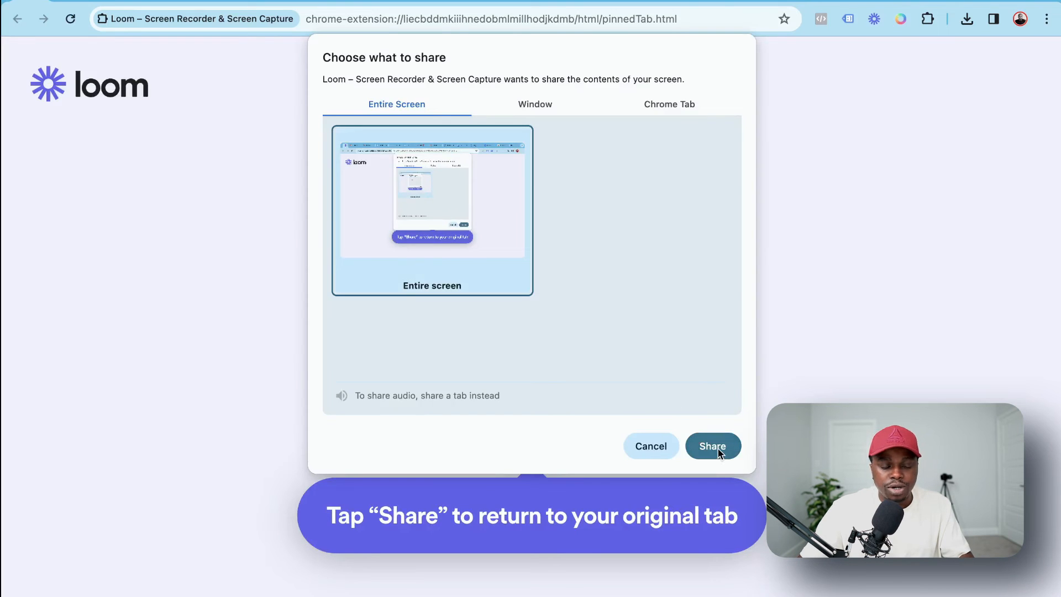
left_click(712, 445)
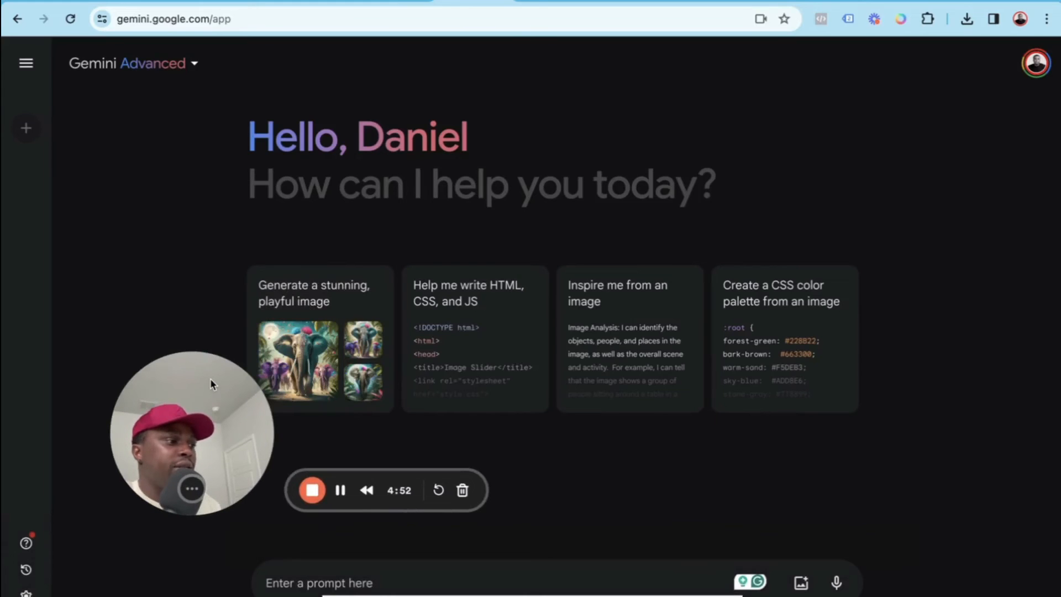
mouse_move(255, 414)
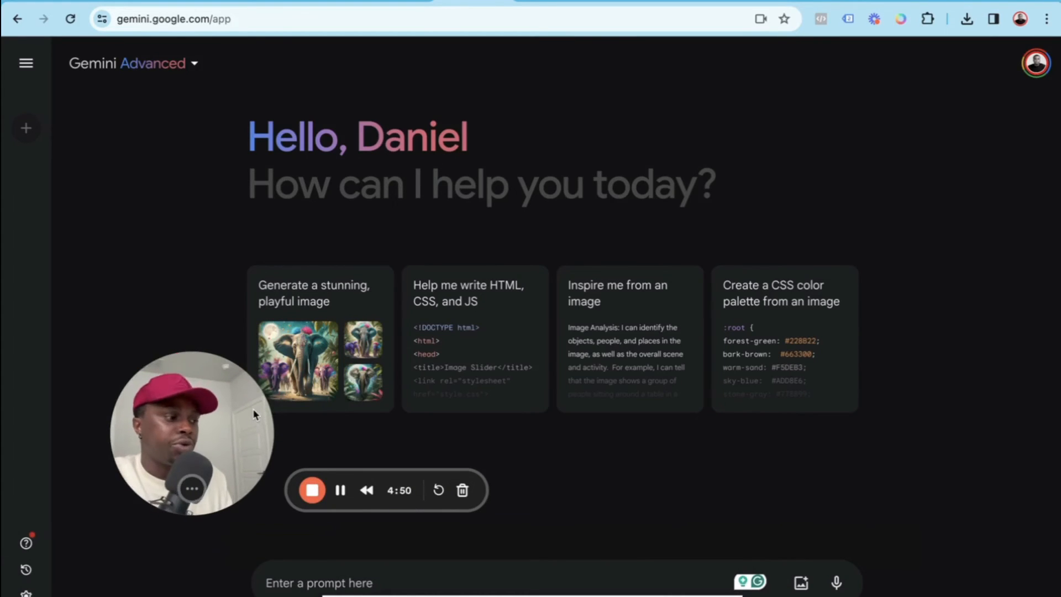